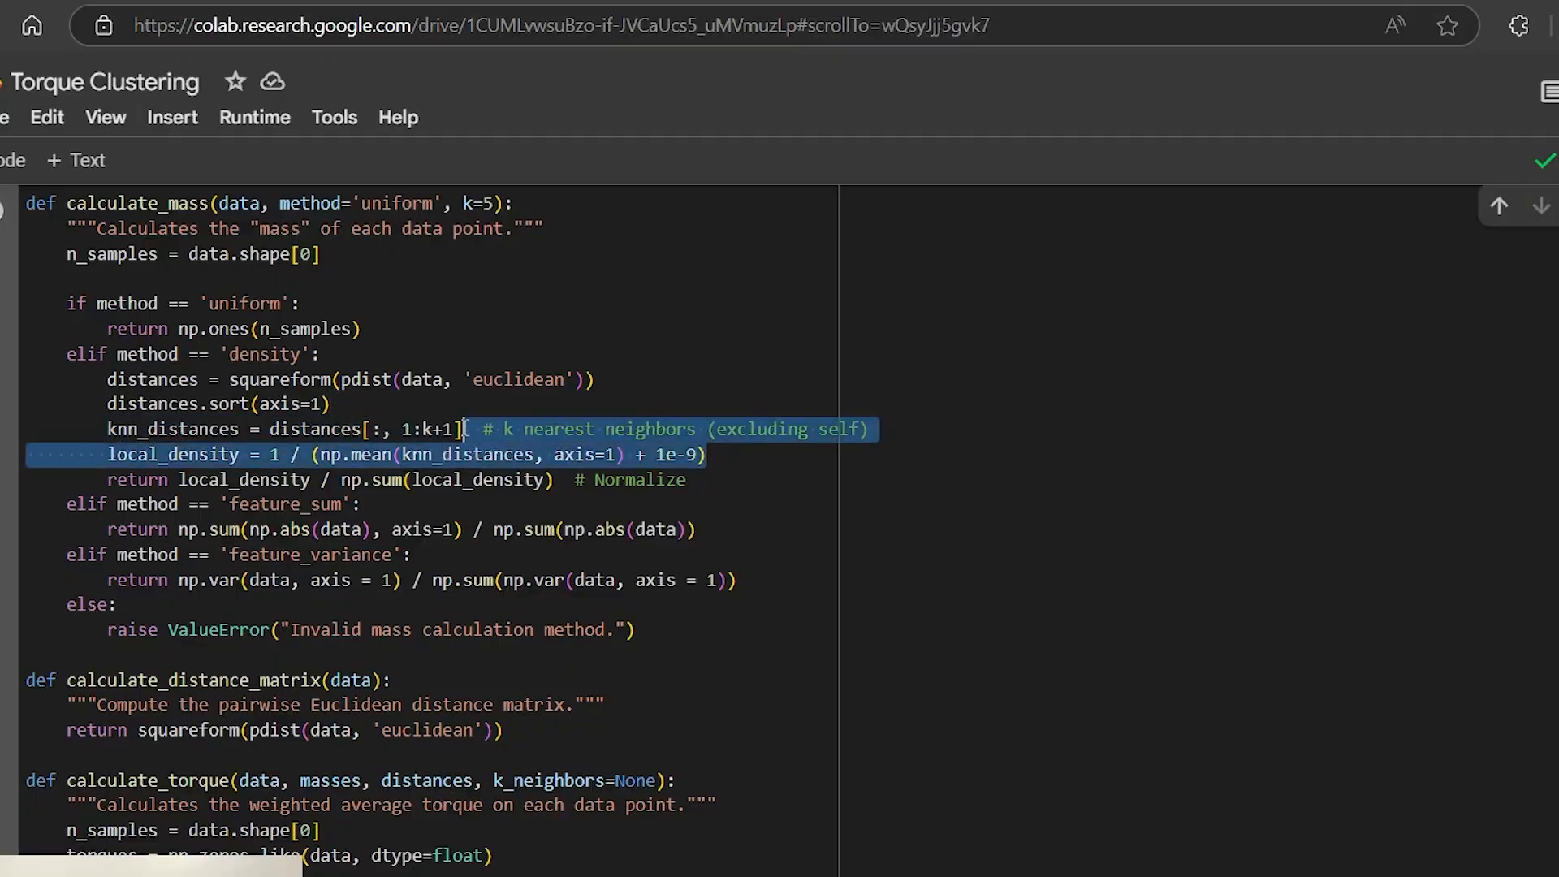
{"action": "scroll", "scroll_direction": "down", "scroll_amount": 3}
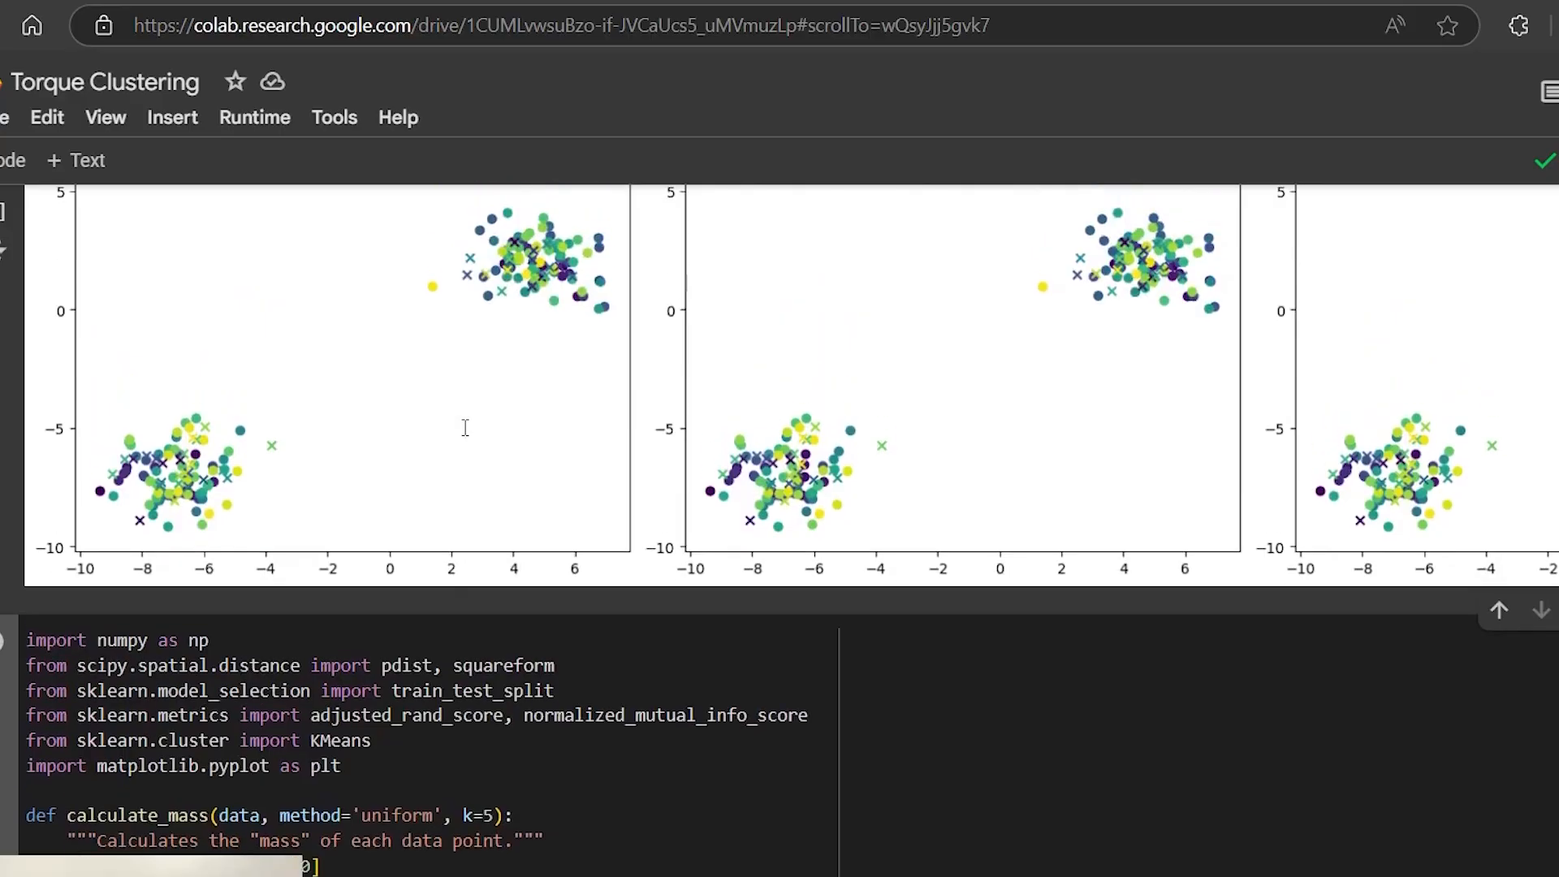
{"action": "scroll", "scroll_direction": "down", "scroll_amount": 3}
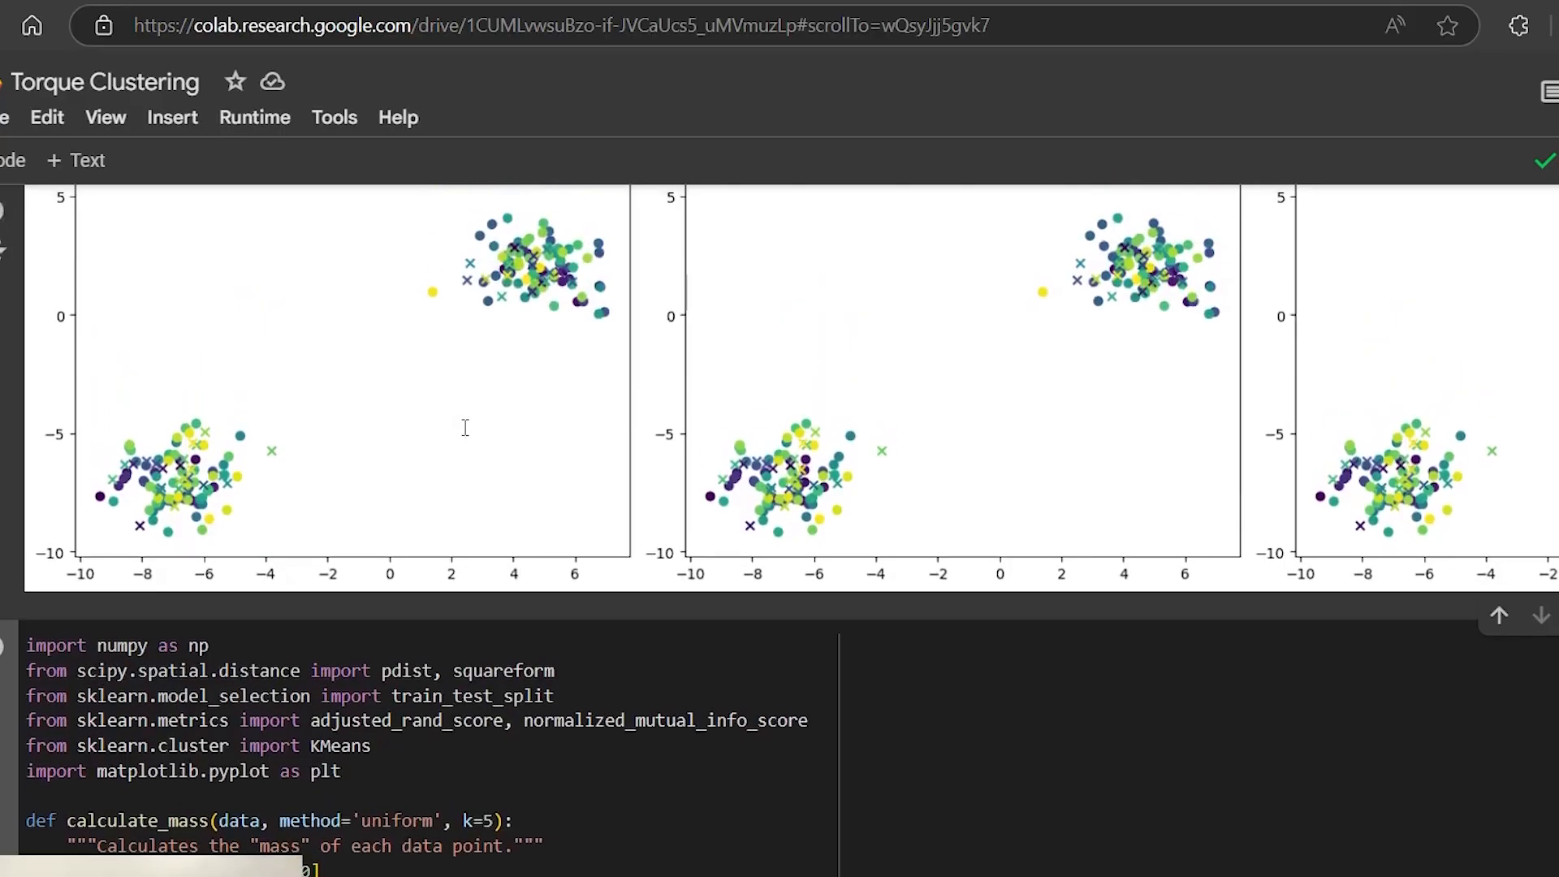
{"action": "scroll", "scroll_direction": "down", "scroll_amount": 3}
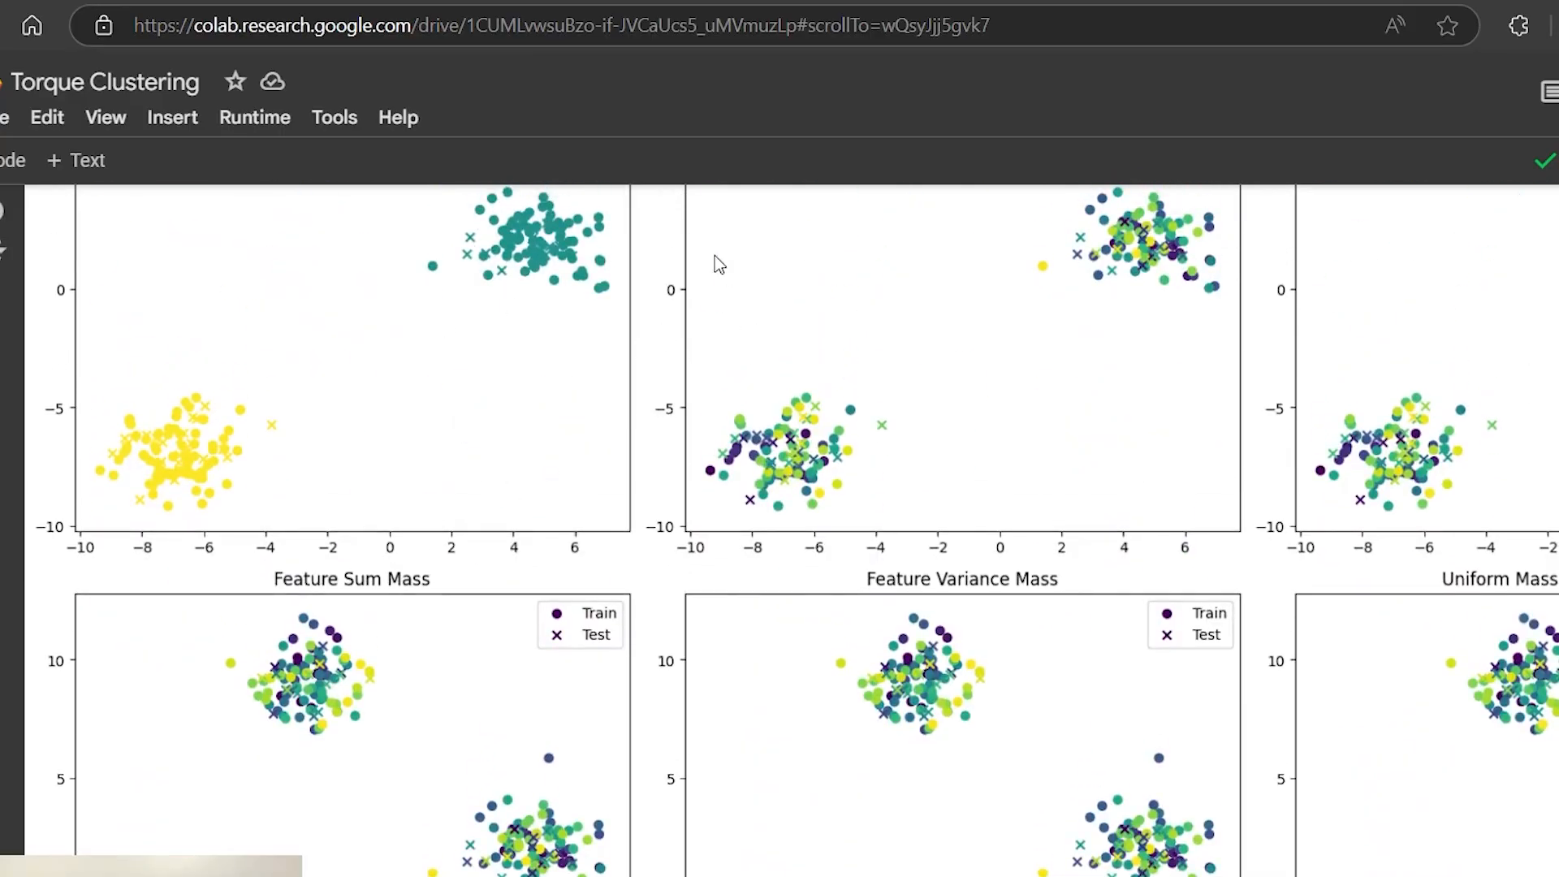
{"action": "mouse_move", "coordinate": [935, 382]}
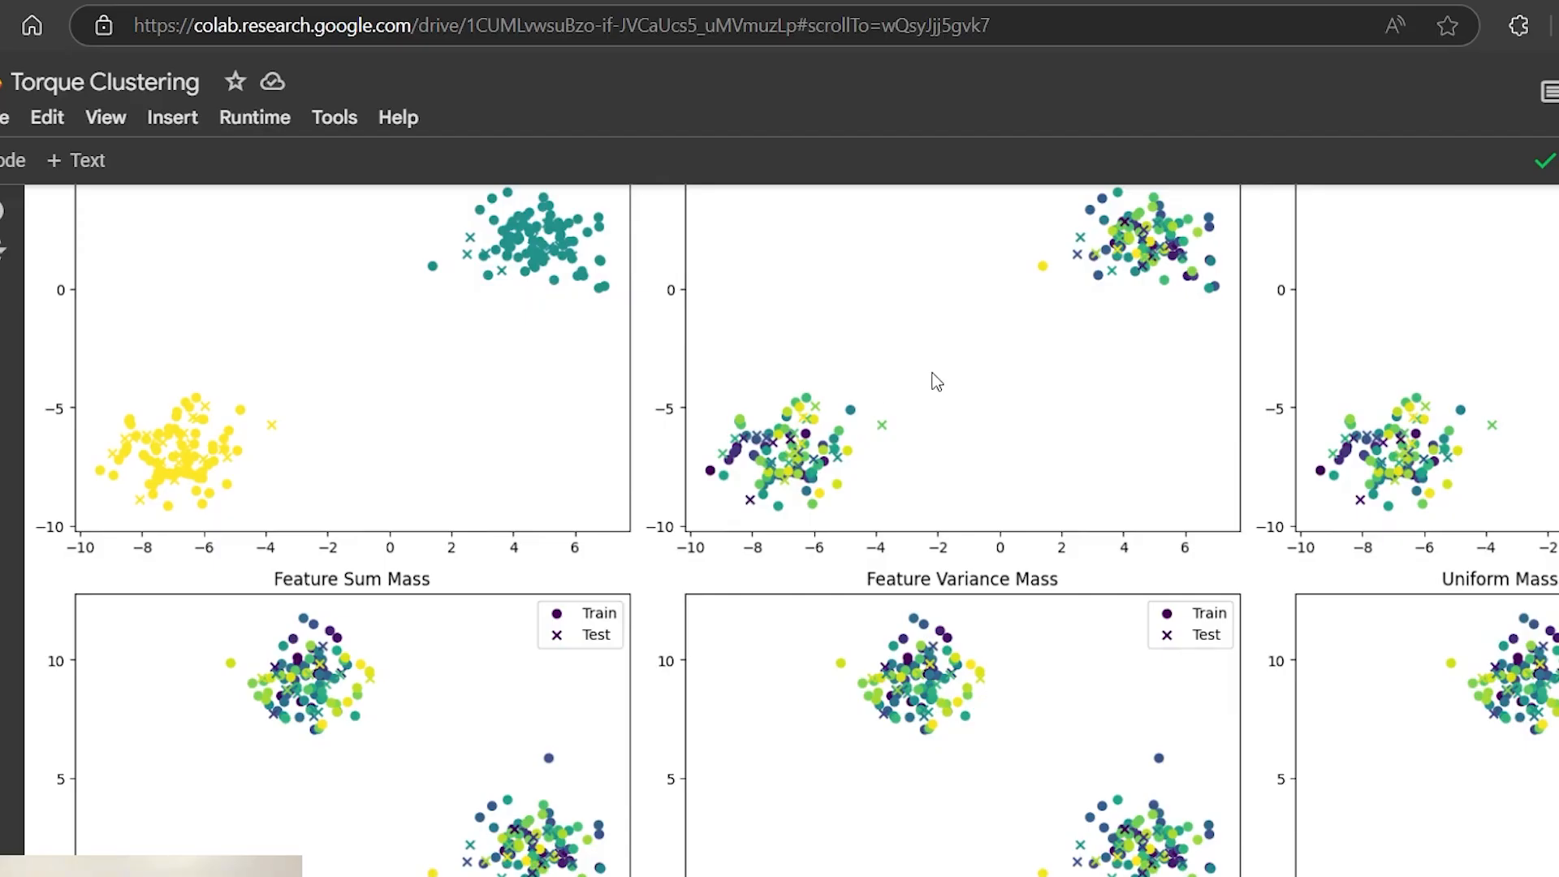